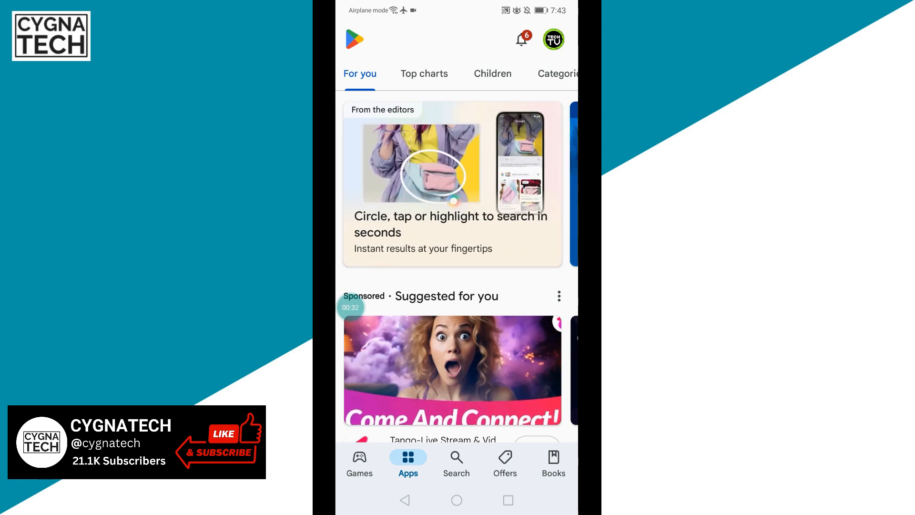
- Search Play Store apps with the partial query 'facebo', listing Facebook-related suggestions
{"action": "left_click", "coordinate": [455, 463]}
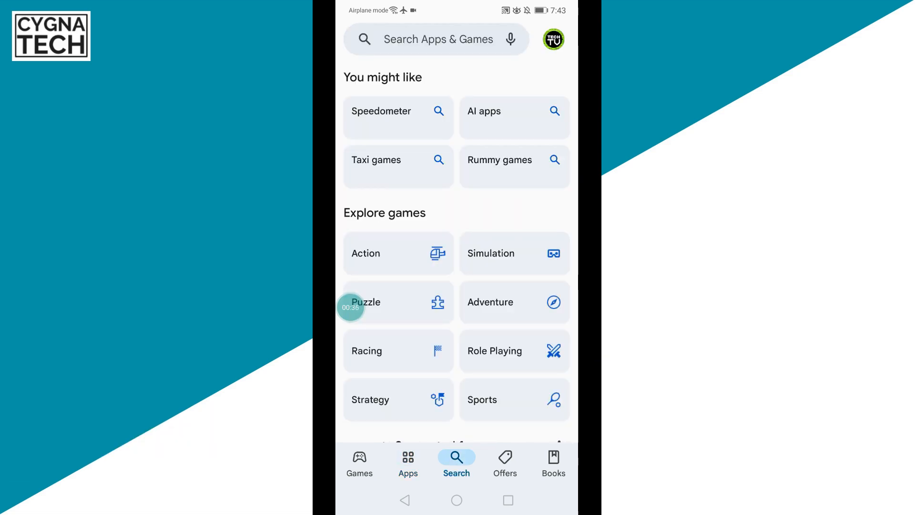
{"action": "left_click", "coordinate": [438, 39]}
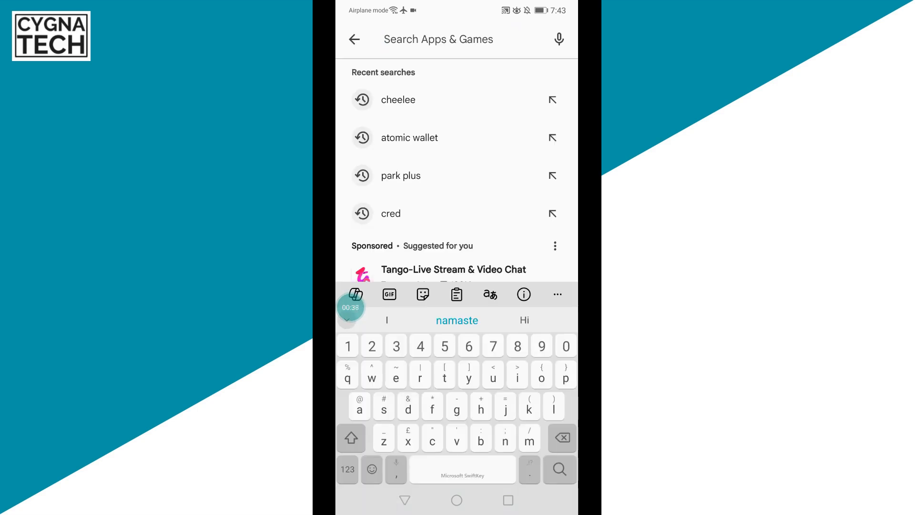
{"action": "type", "text": "faceboo"}
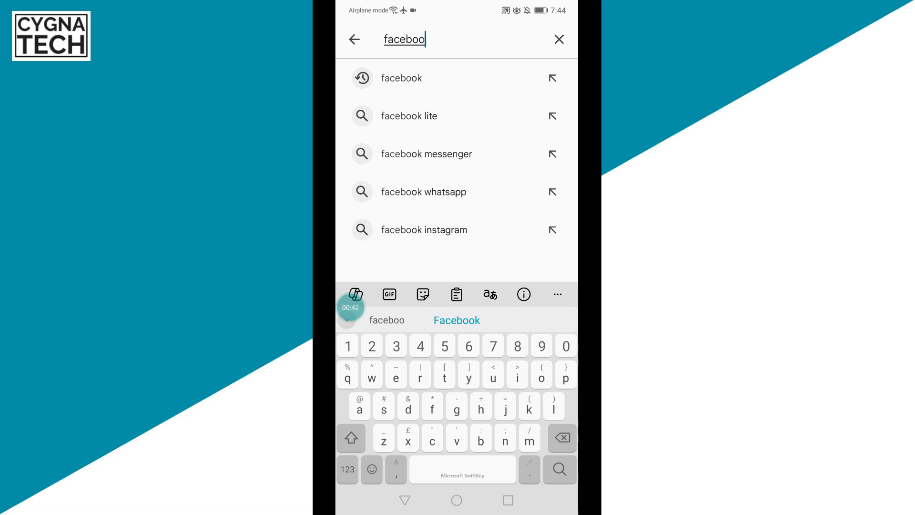
- Show results for 'facebook lite', with Facebook Lite listed as installed
{"action": "left_click", "coordinate": [402, 78]}
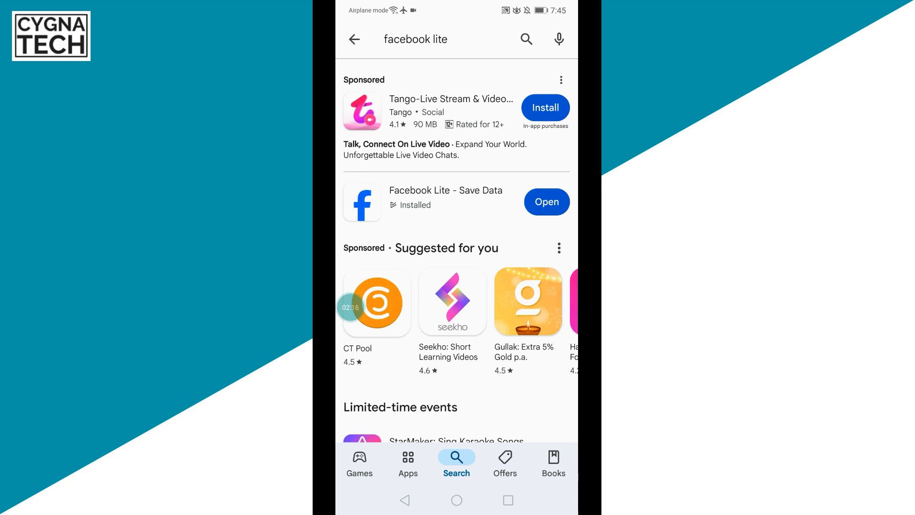
- Go to facebook.com's log in page in Chrome, then back to the home screen
{"action": "left_click", "coordinate": [547, 202]}
{"action": "type", "text": "facebook"}
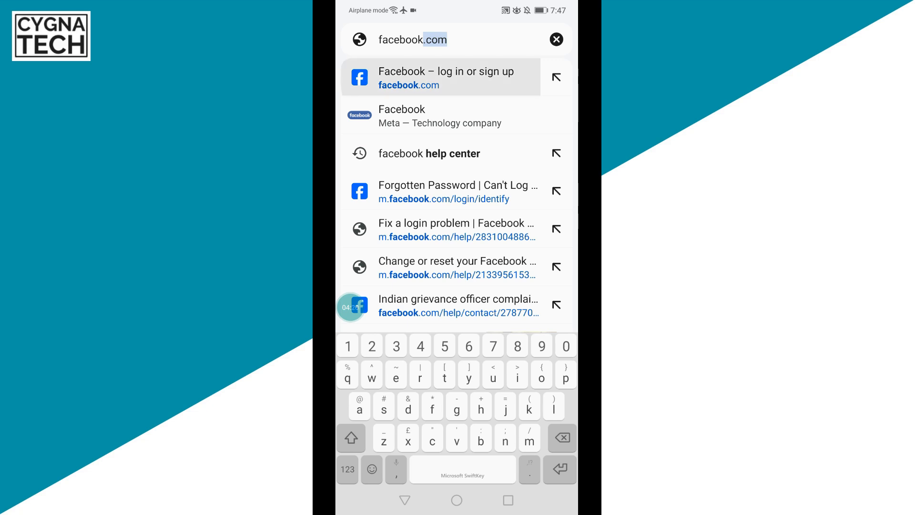
{"action": "left_click", "coordinate": [440, 76]}
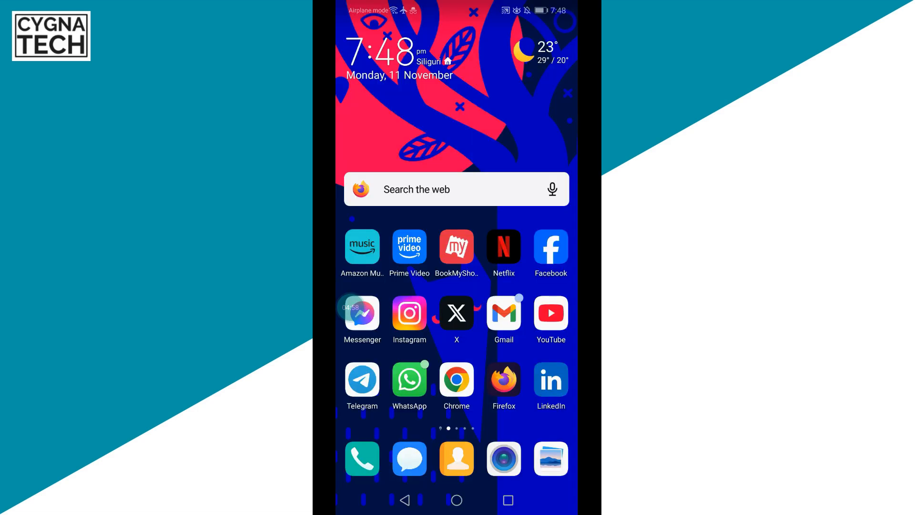
- Launch Firefox to its start page with site shortcuts
{"action": "left_click", "coordinate": [503, 379]}
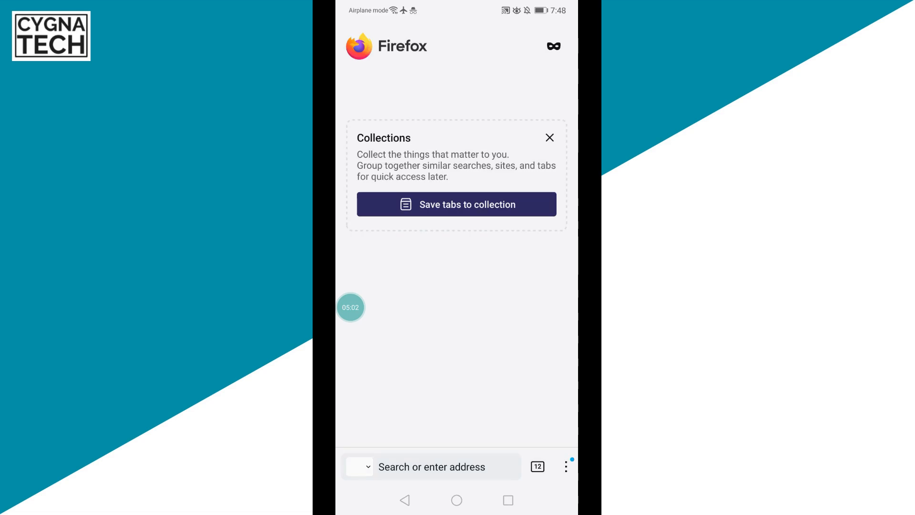
{"action": "left_click", "coordinate": [550, 139]}
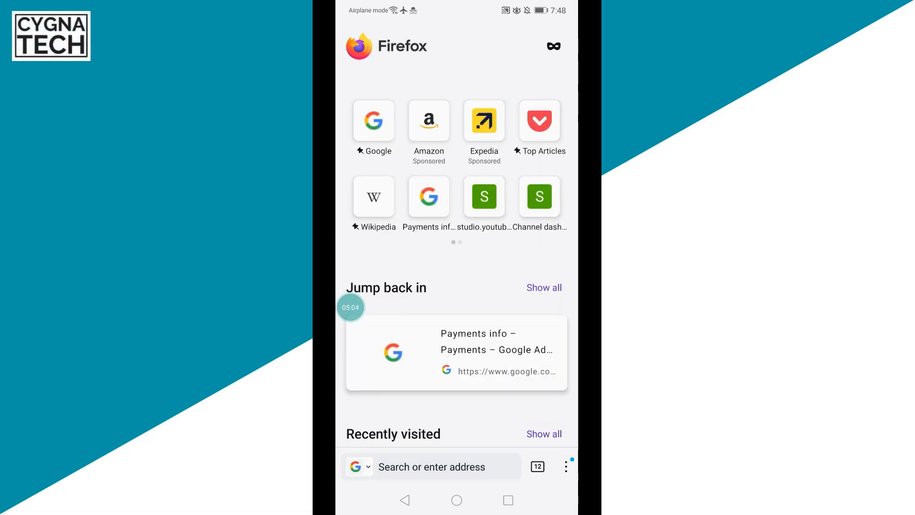